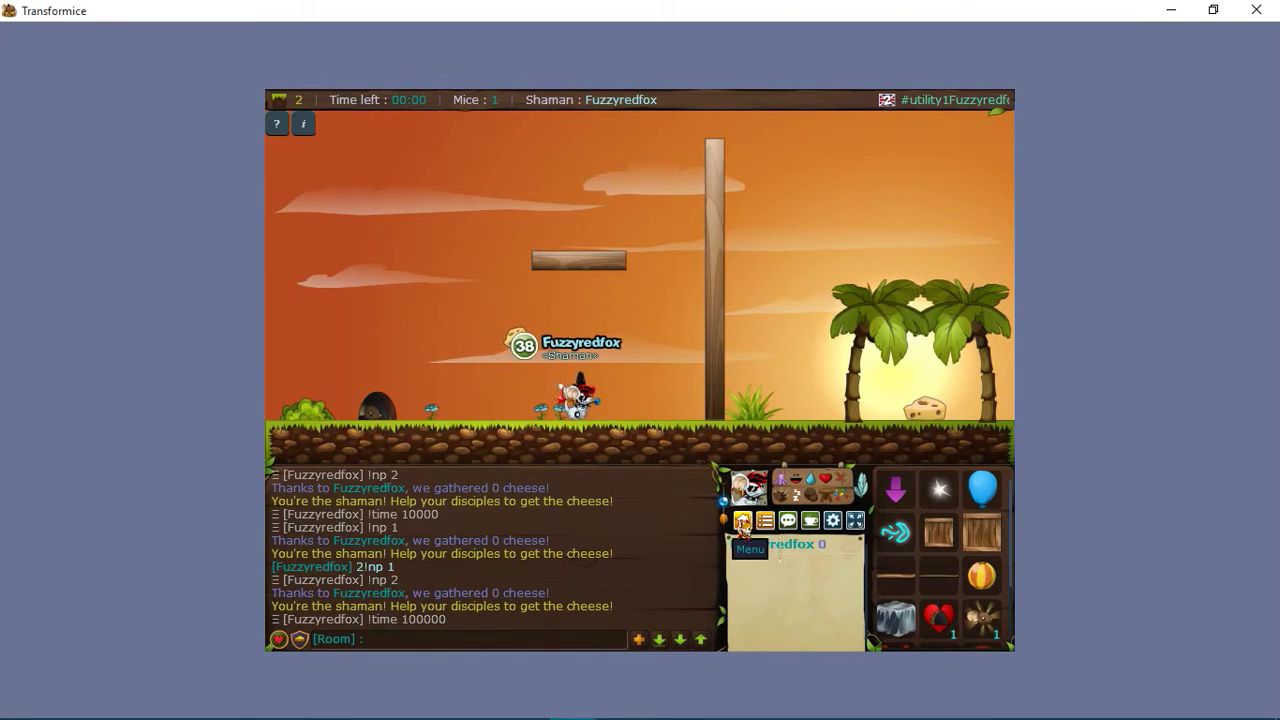
Step: Open the shaman skill tree from the game menu to review spent points
{"action": "left_click", "coordinate": [749, 549]}
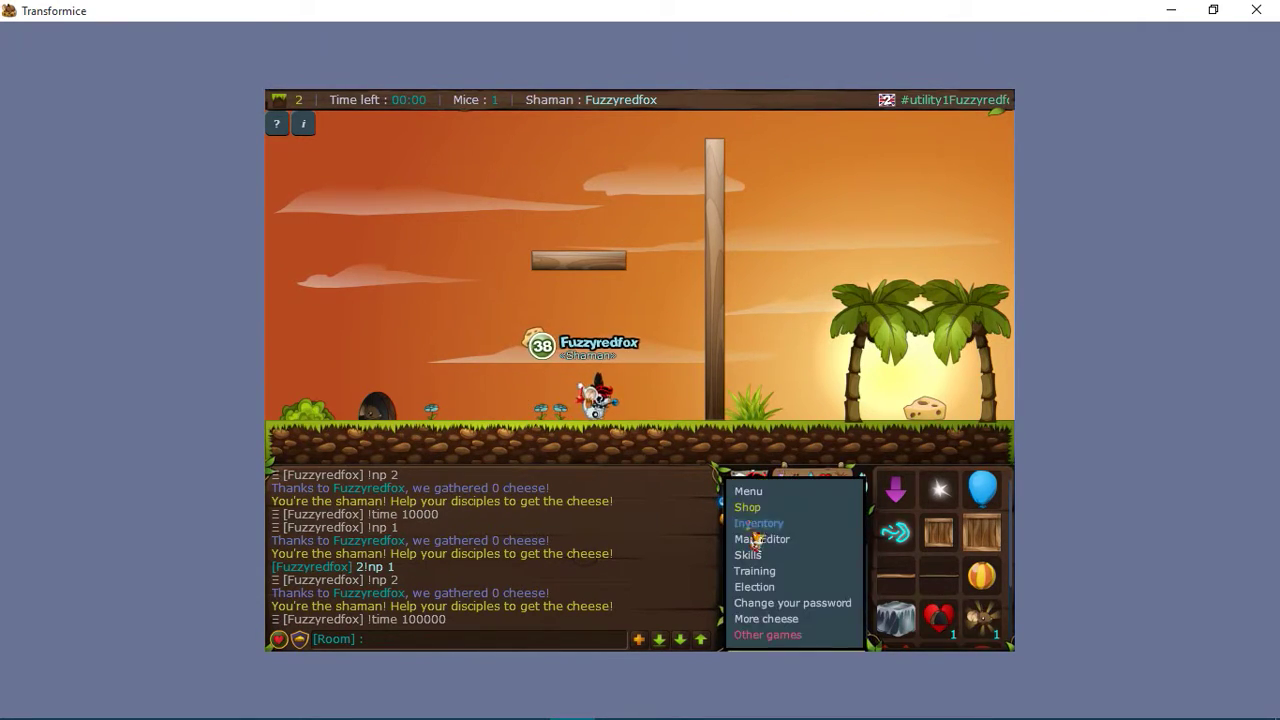
{"action": "left_click", "coordinate": [748, 554]}
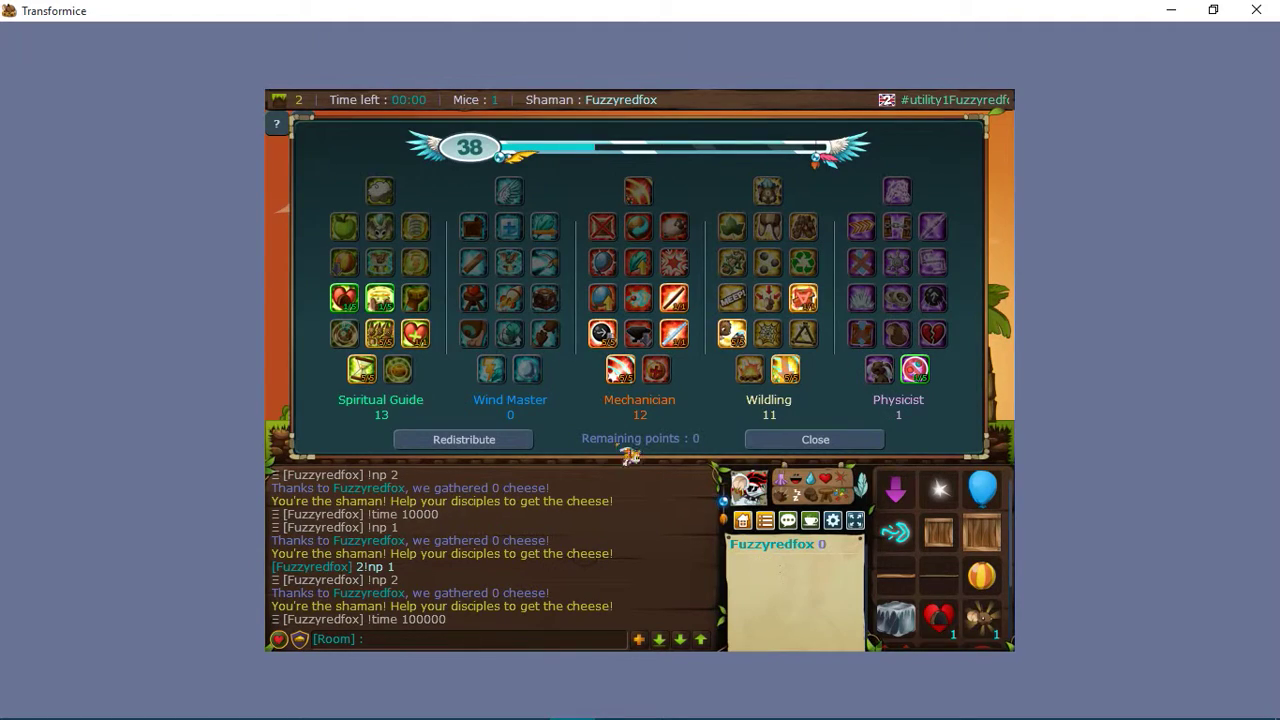
{"action": "mouse_move", "coordinate": [620, 370]}
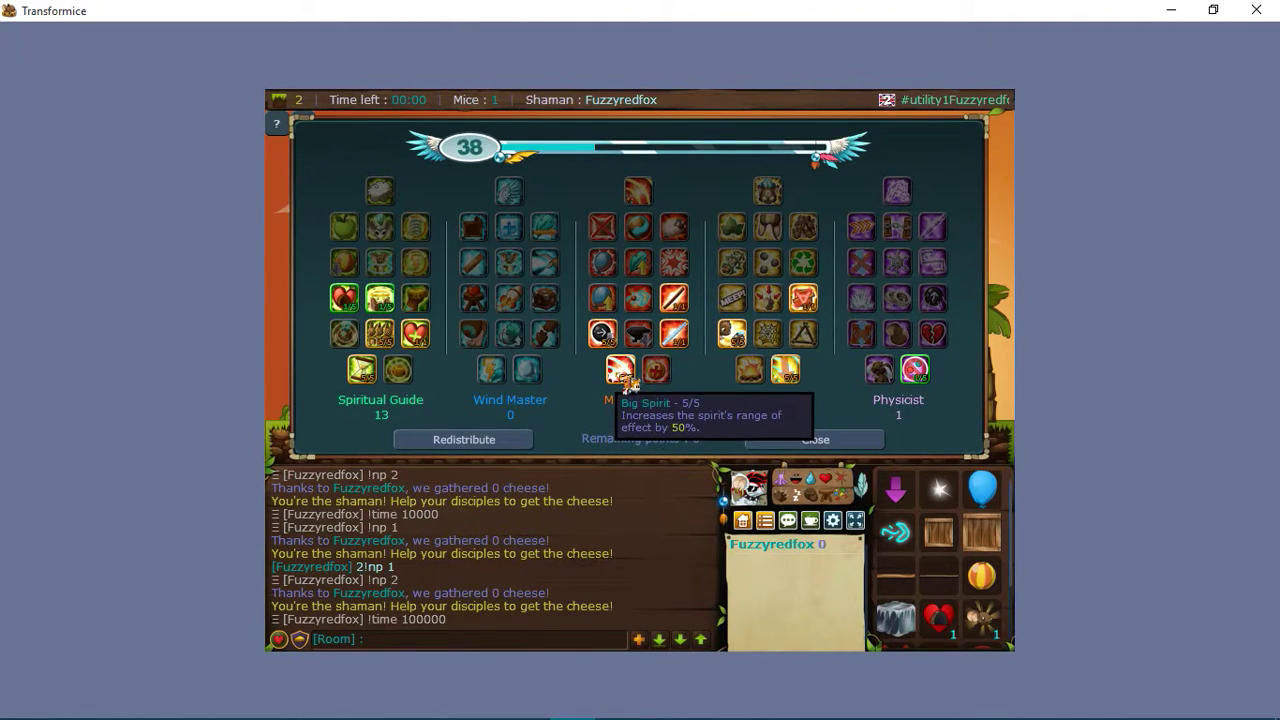
{"action": "mouse_move", "coordinate": [675, 334]}
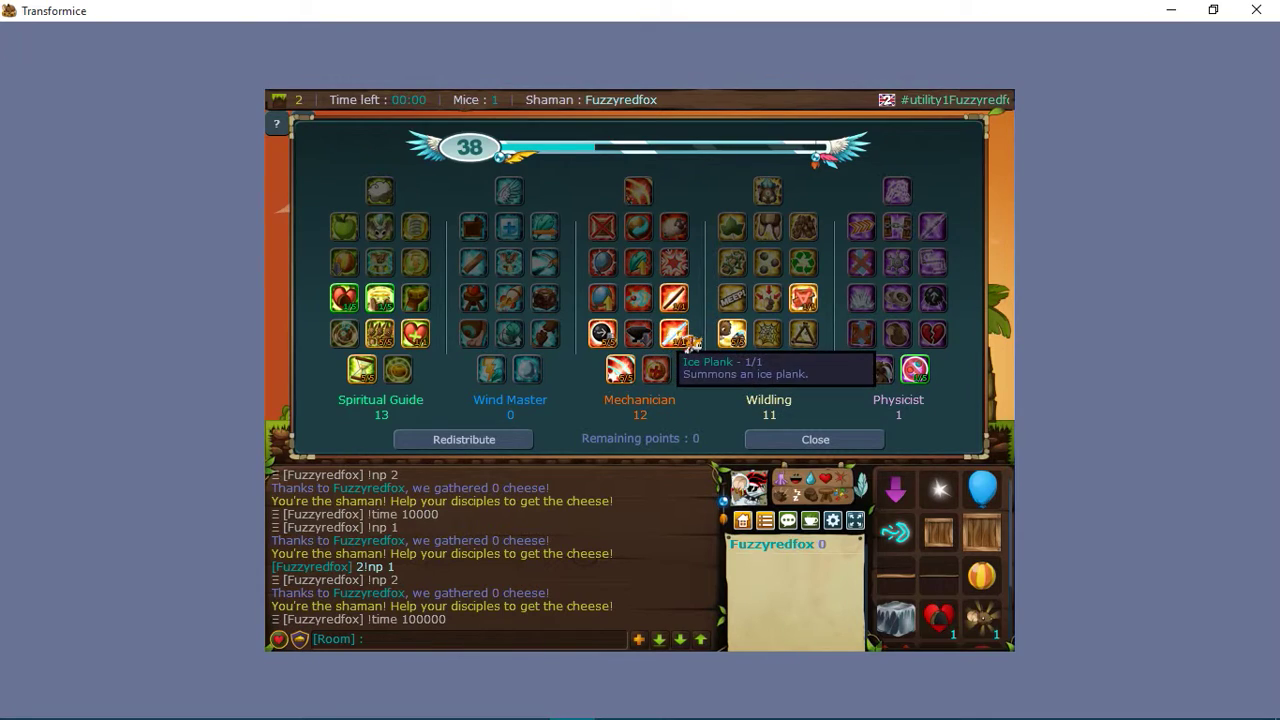
{"action": "mouse_move", "coordinate": [803, 298]}
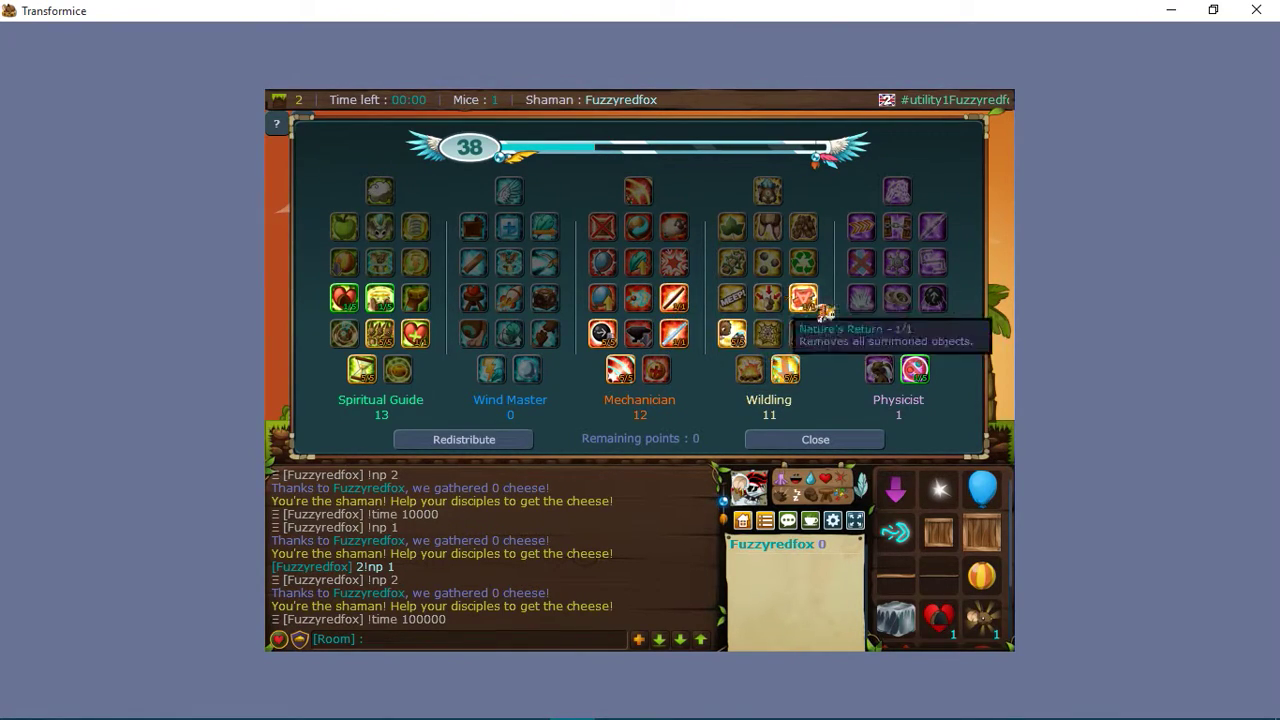
{"action": "mouse_move", "coordinate": [805, 300]}
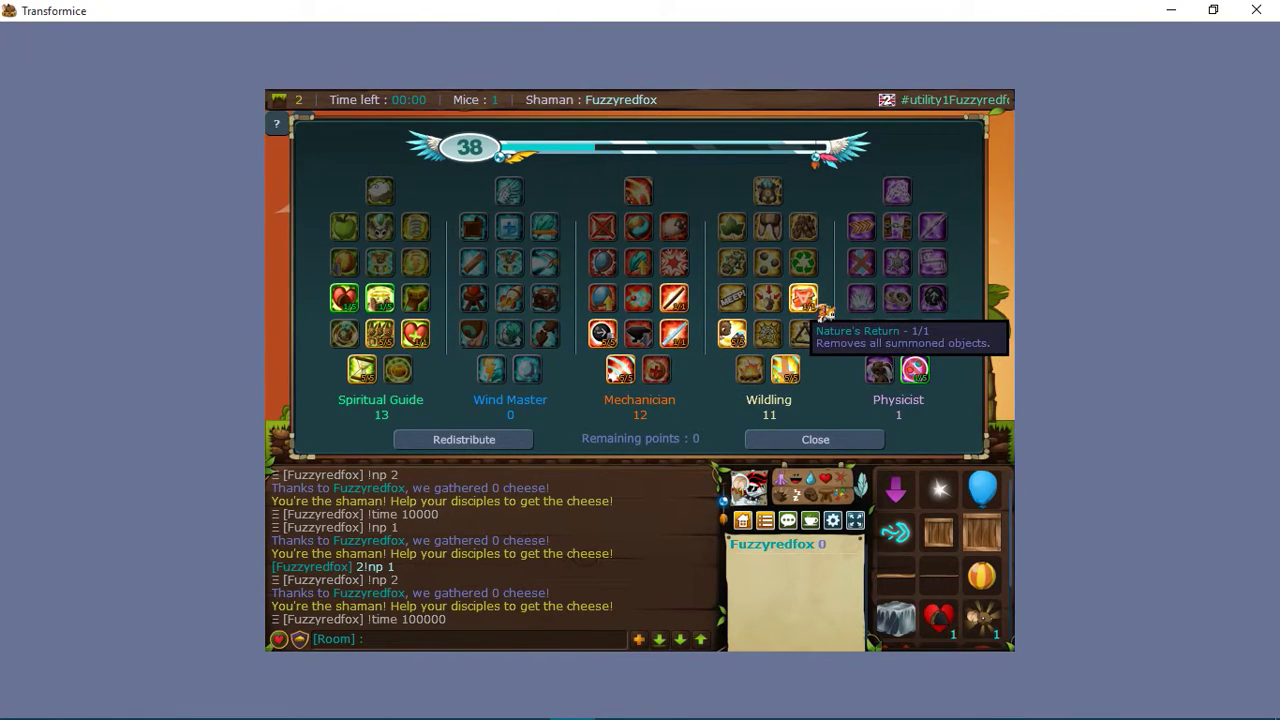
{"action": "mouse_move", "coordinate": [785, 370]}
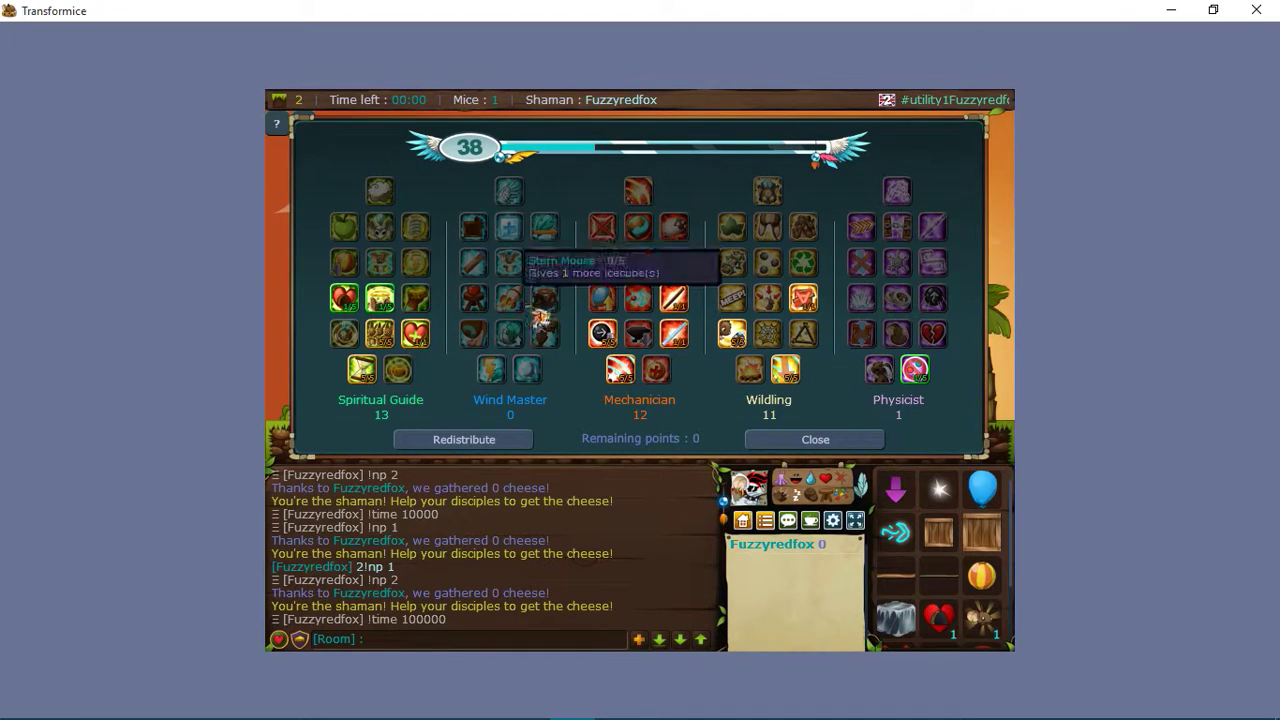
{"action": "mouse_move", "coordinate": [675, 333]}
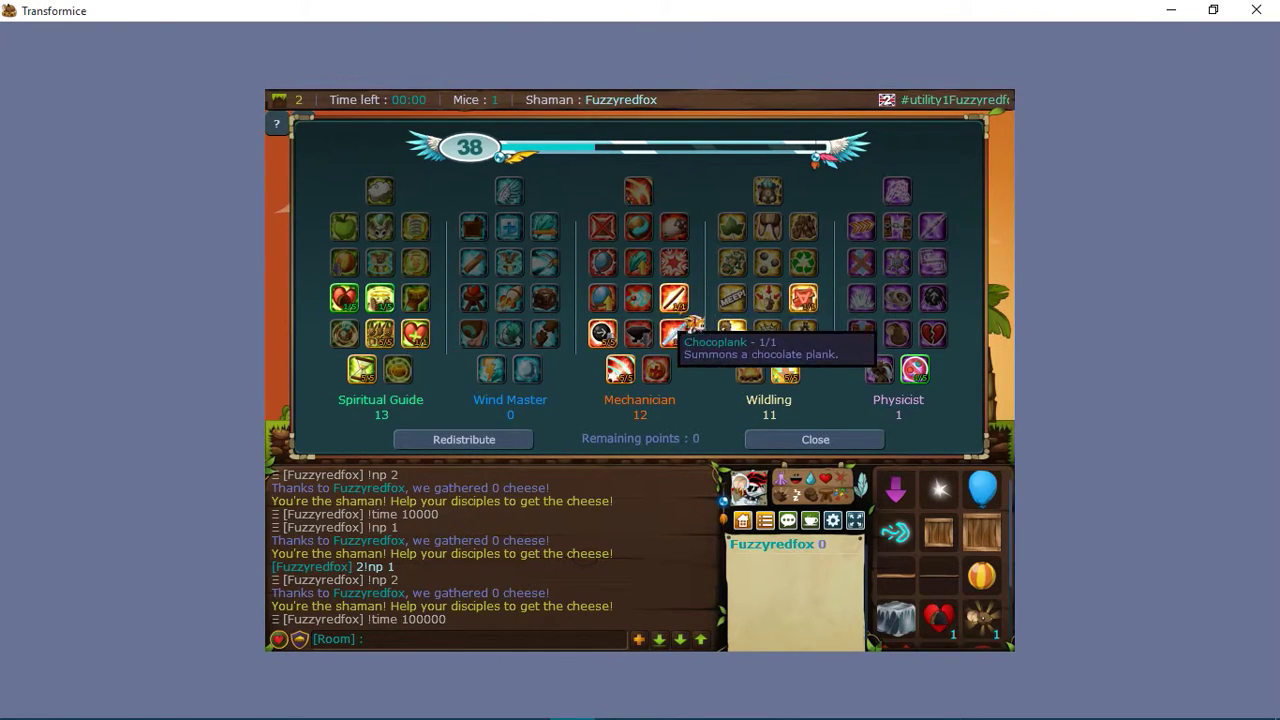
{"action": "mouse_move", "coordinate": [970, 322]}
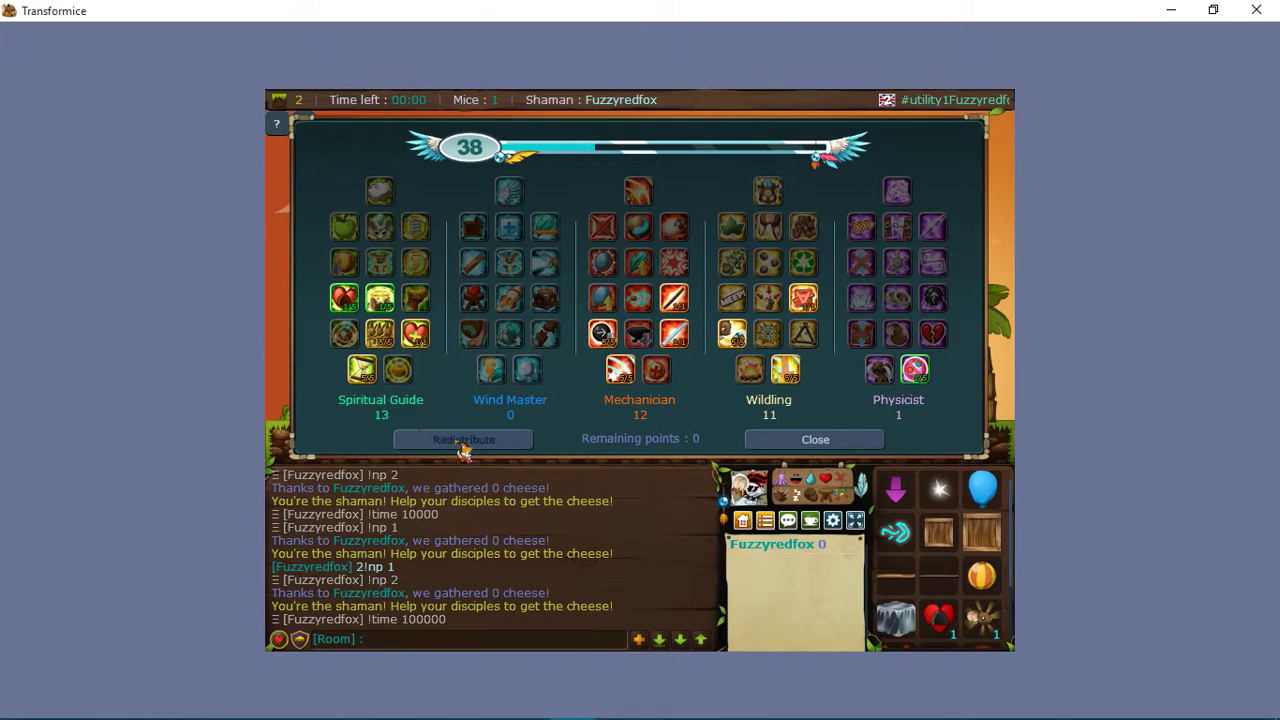
{"action": "left_click", "coordinate": [463, 439]}
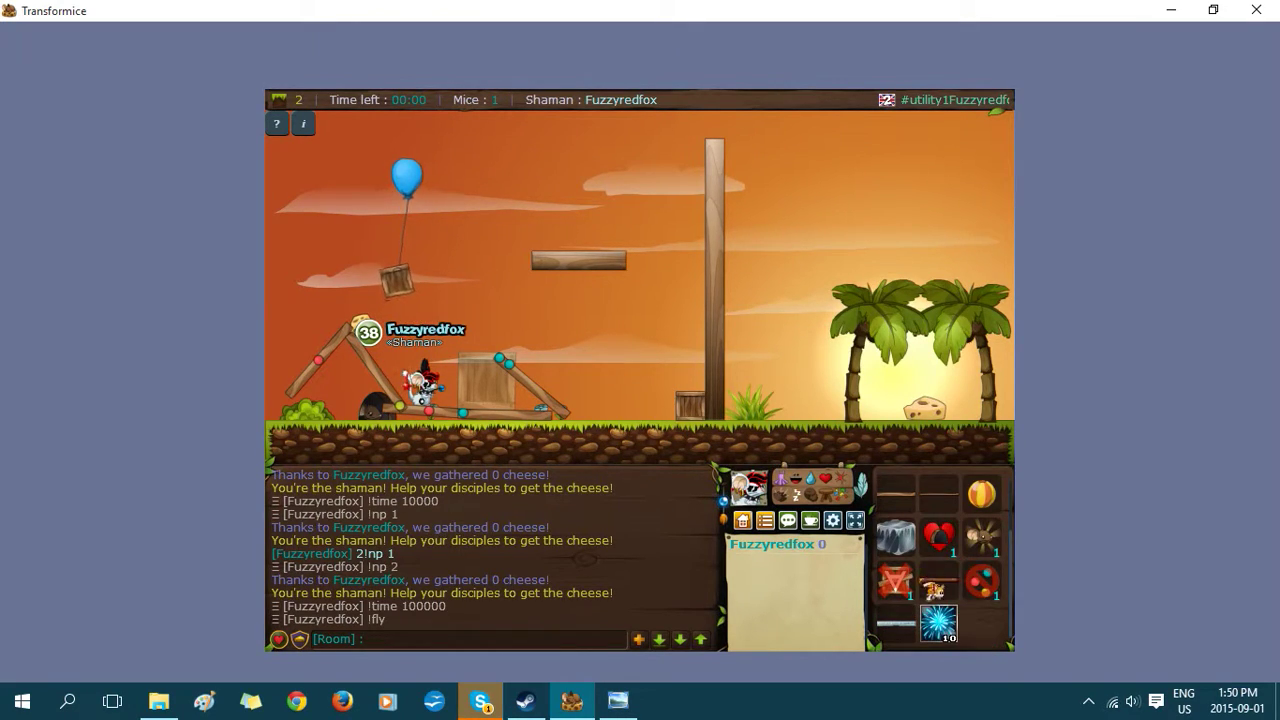
{"action": "mouse_move", "coordinate": [744, 520]}
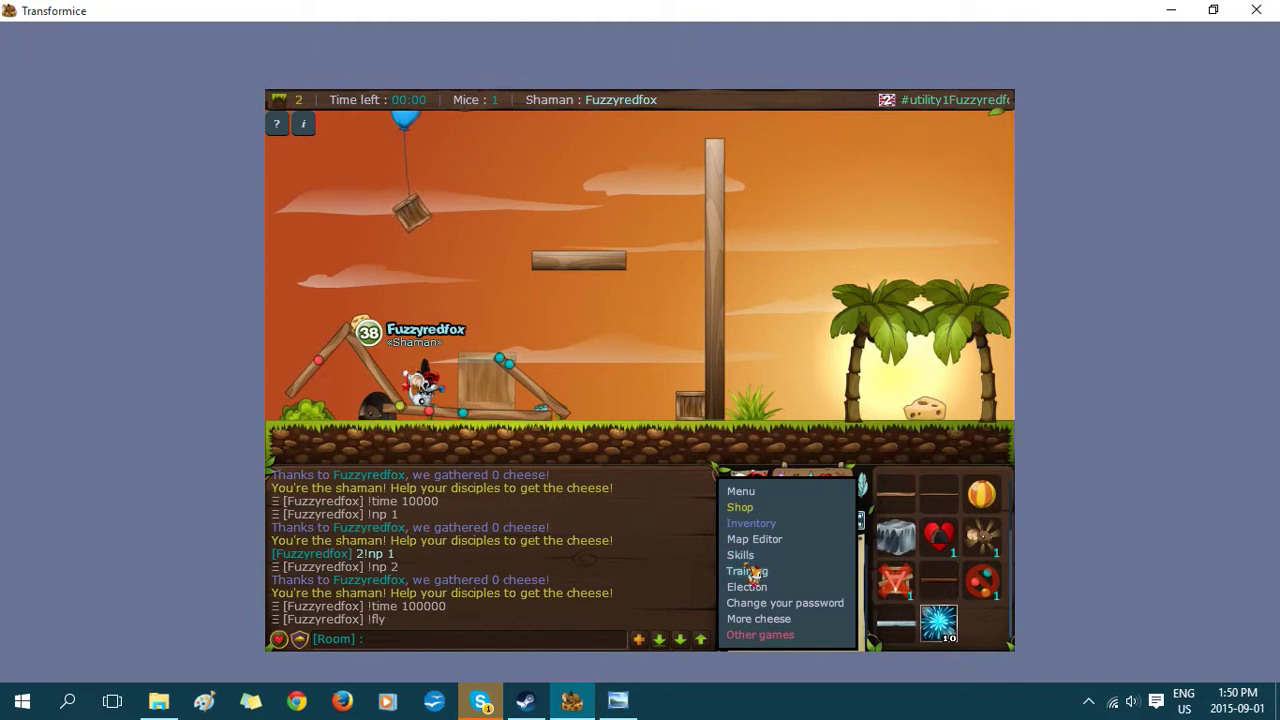
{"action": "left_click", "coordinate": [751, 523]}
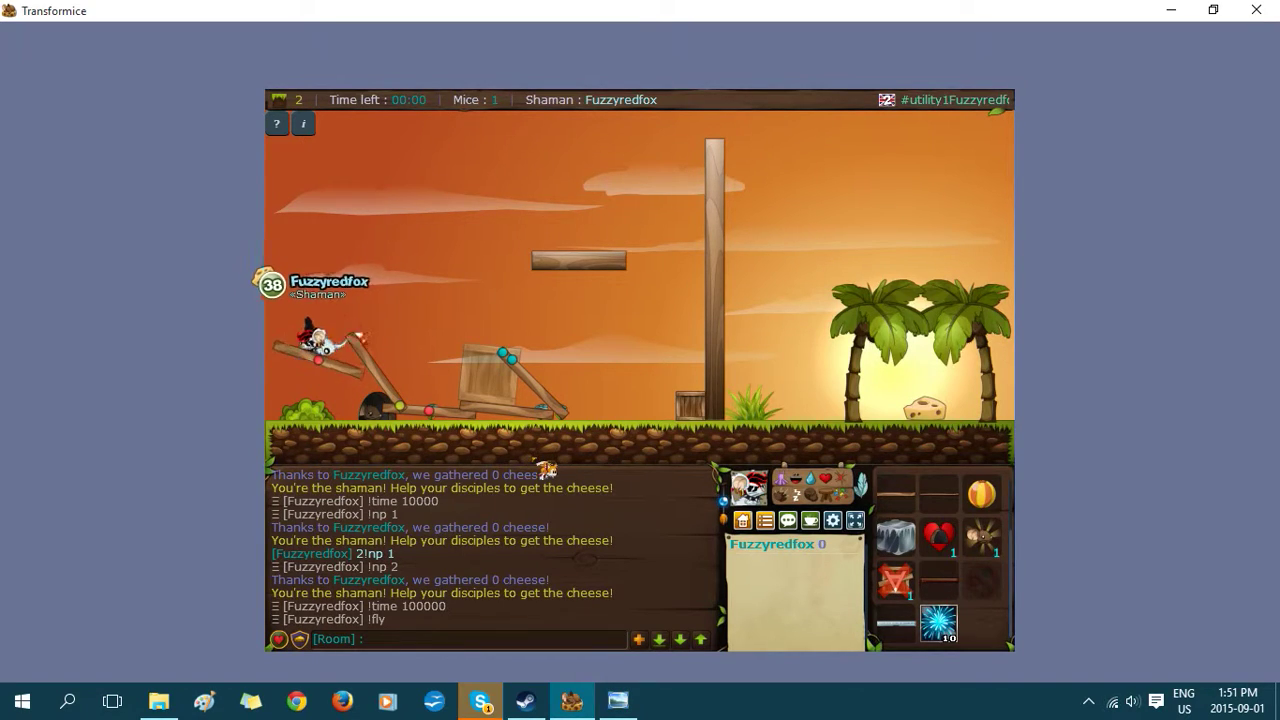
{"action": "left_click", "coordinate": [748, 489]}
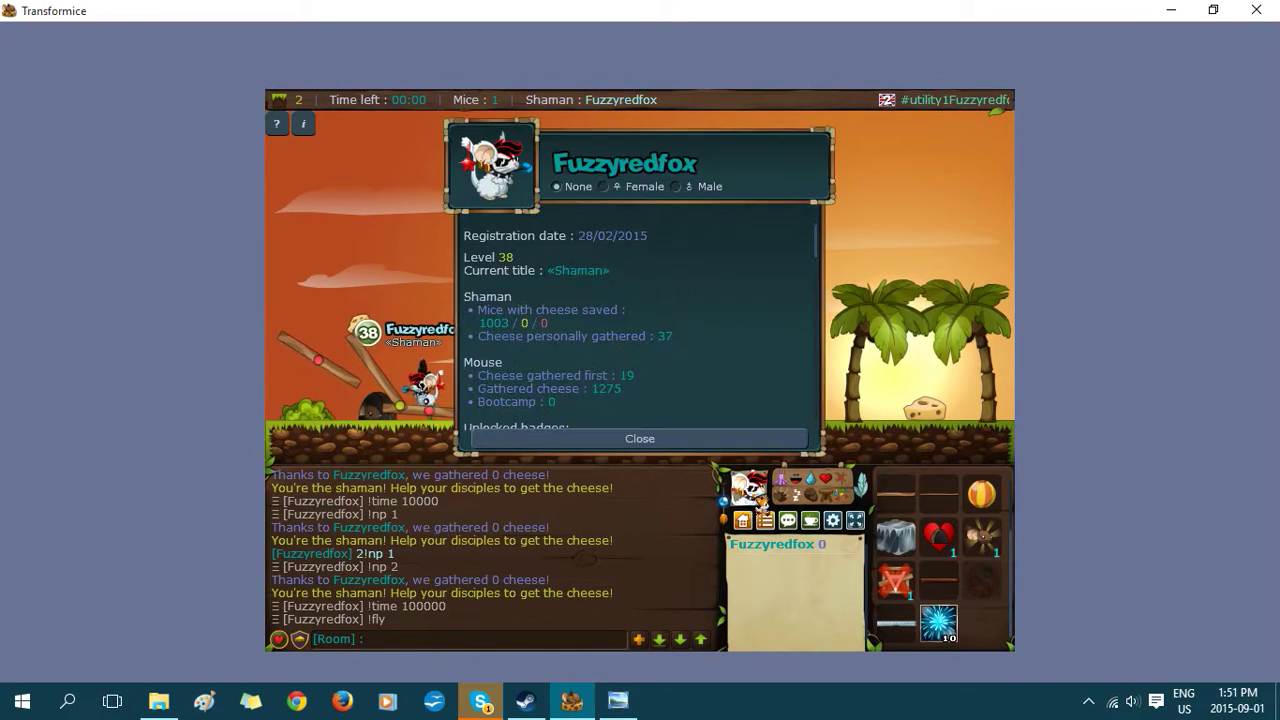
{"action": "scroll", "scroll_direction": "down", "scroll_amount": 3}
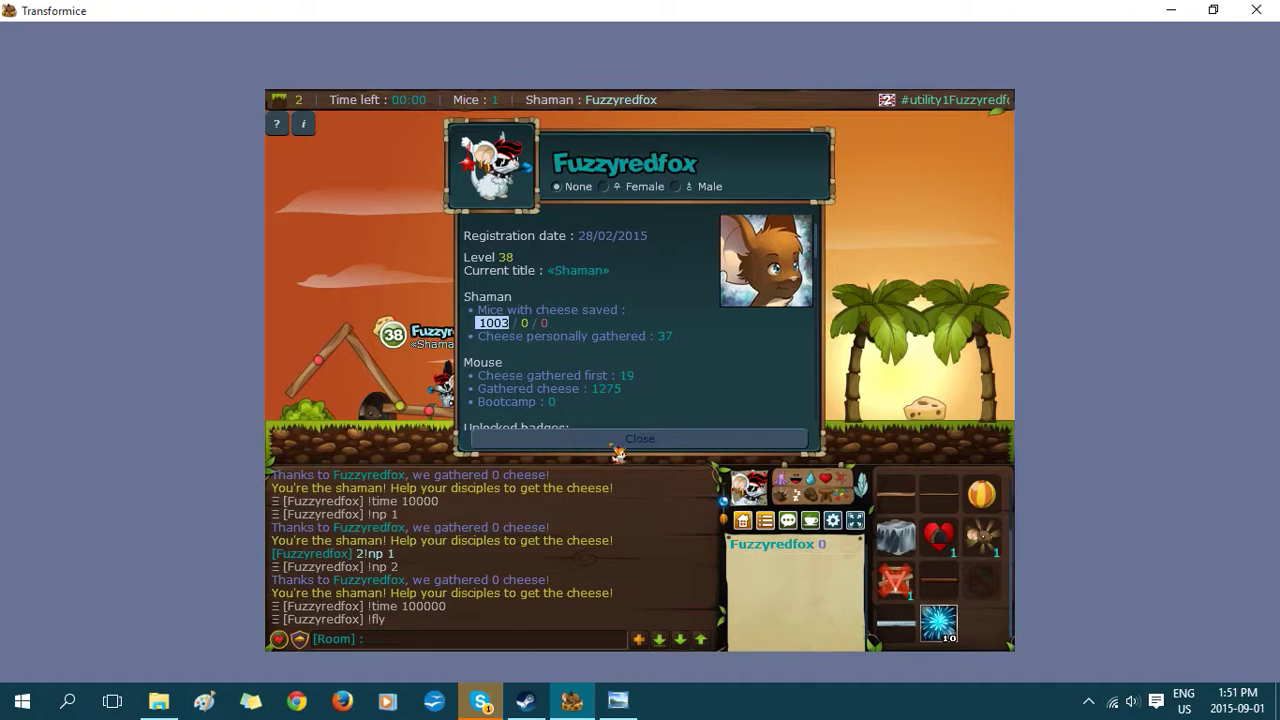
Step: Close the profile and submit blue feather colour 1212EA in Shaman settings
{"action": "left_click", "coordinate": [639, 438]}
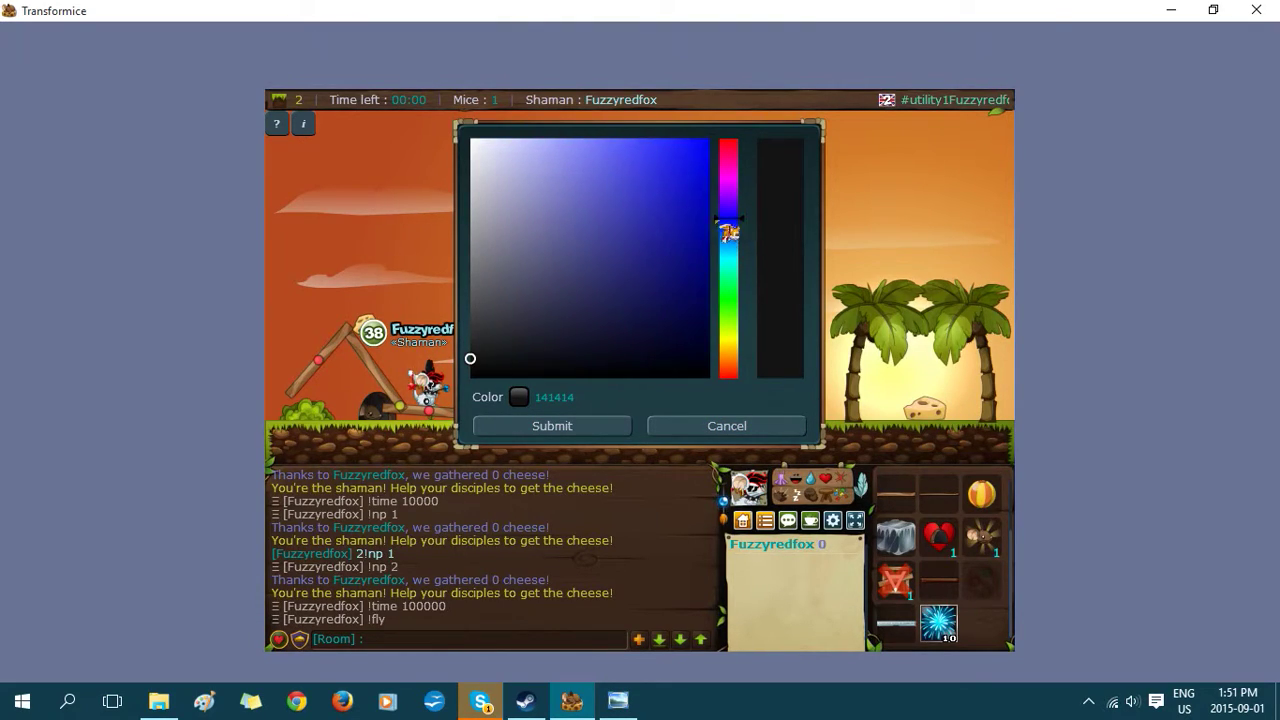
{"action": "left_click", "coordinate": [551, 425]}
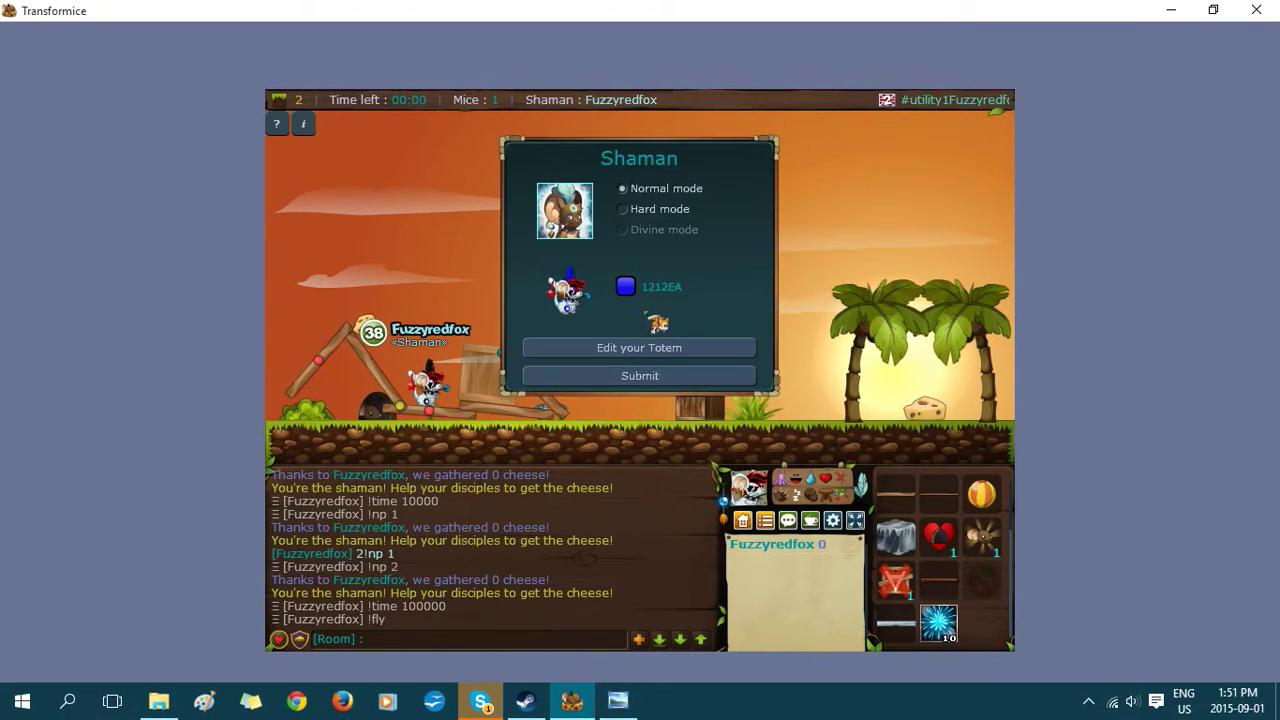